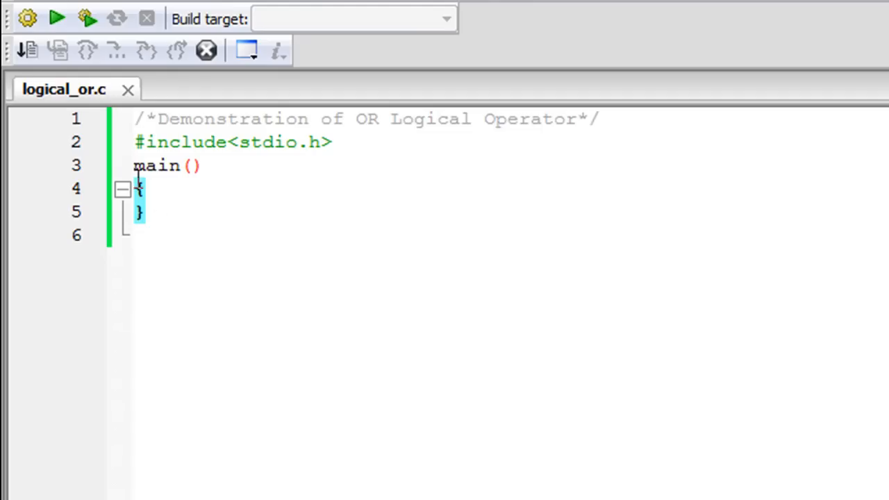
pyautogui.moveTo(109, 142)
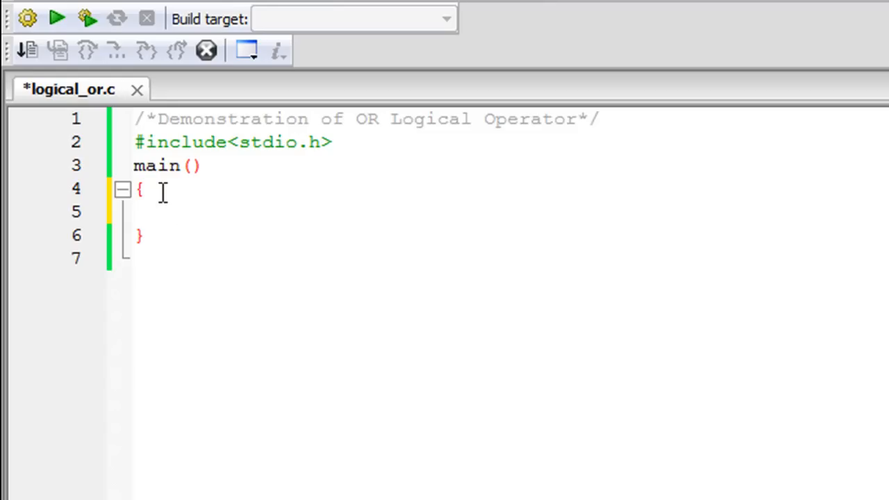
# - Place the cursor inside main's braces and add an indented blank line for code
pyautogui.click(179, 211)
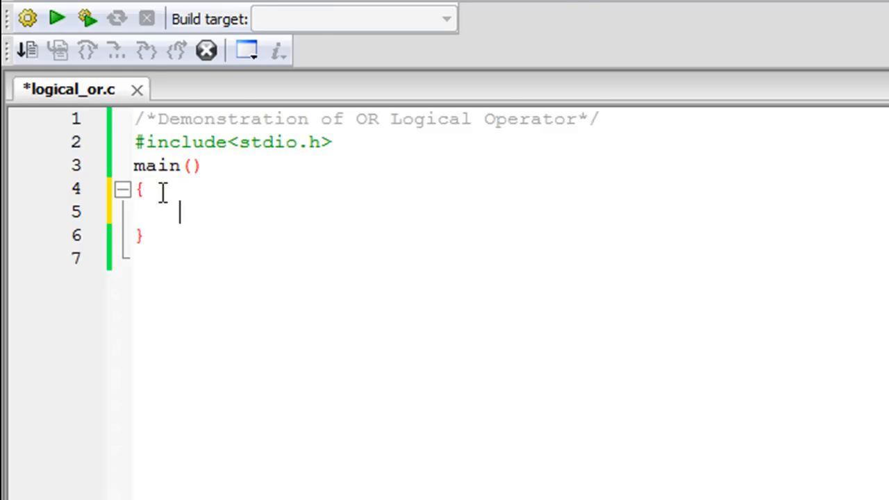
# - Declare char ch; and write printf("Enter alphabet 'a':"); as the prompt
pyautogui.write('ch')
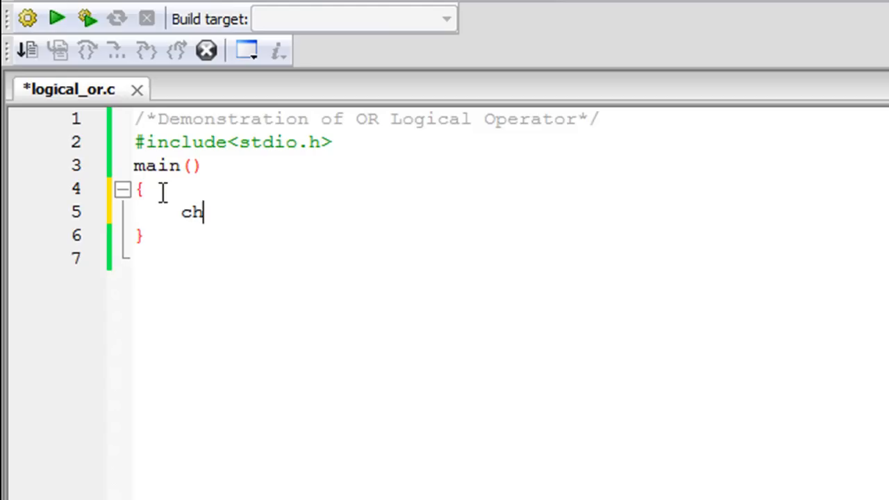
pyautogui.write('ar c')
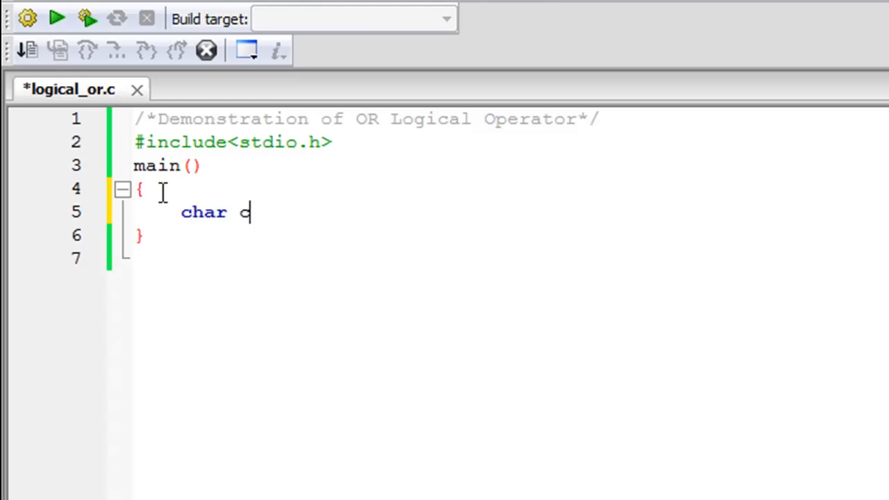
pyautogui.write('h;')
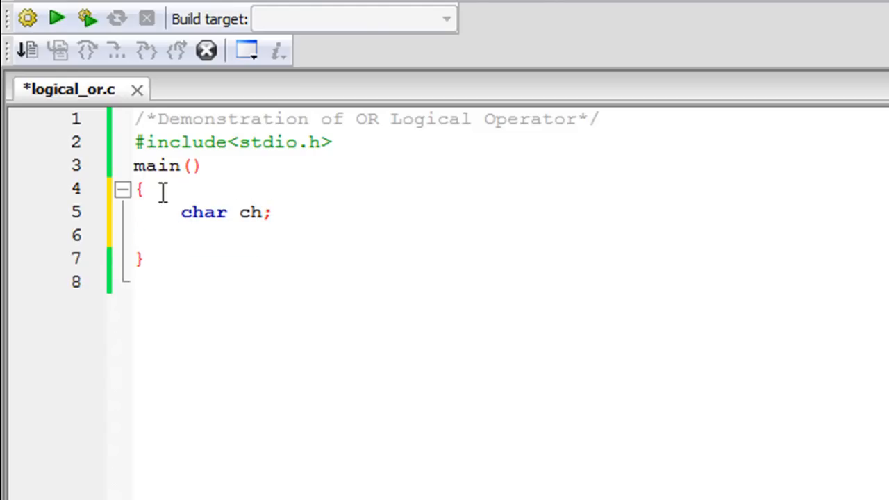
pyautogui.write('print')
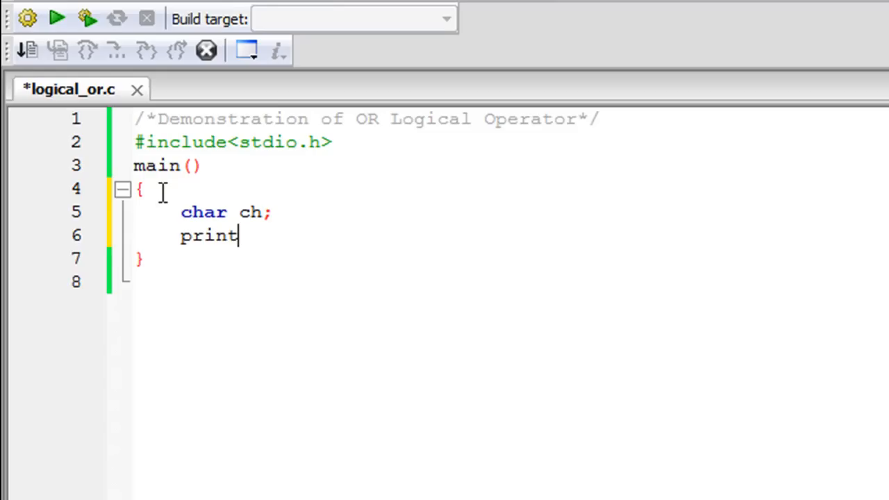
pyautogui.write('f("")')
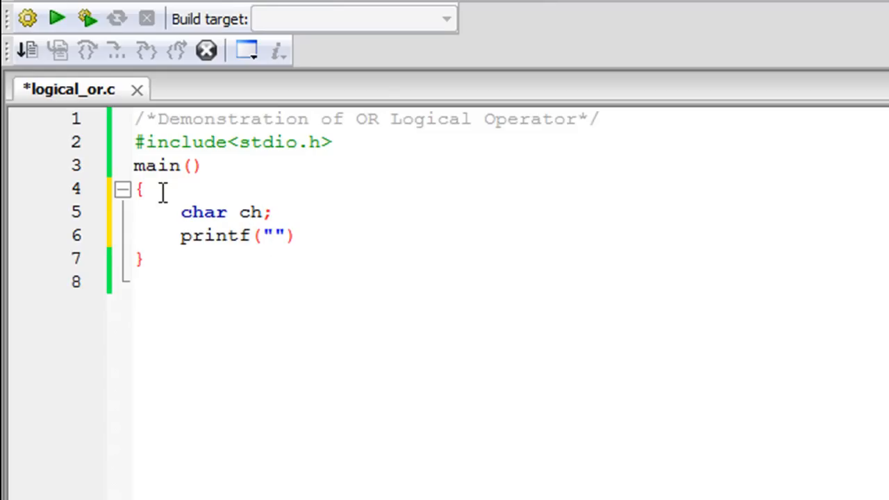
pyautogui.write('Enter')
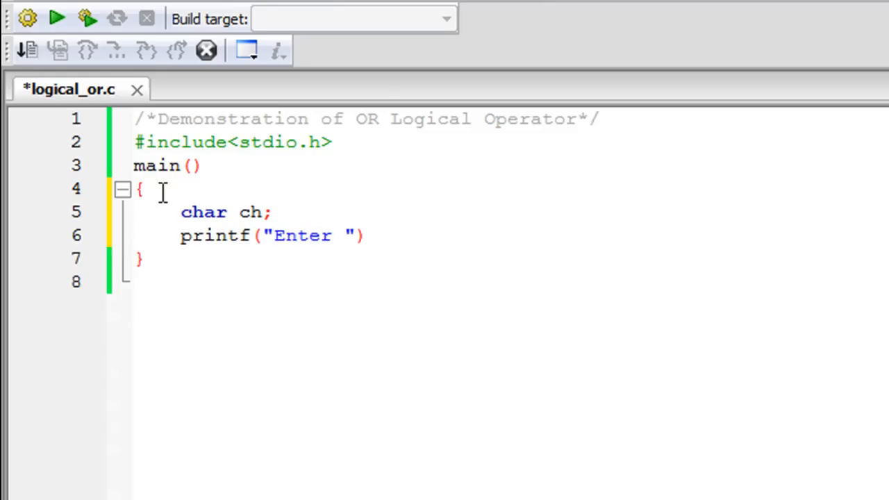
pyautogui.write('alphab')
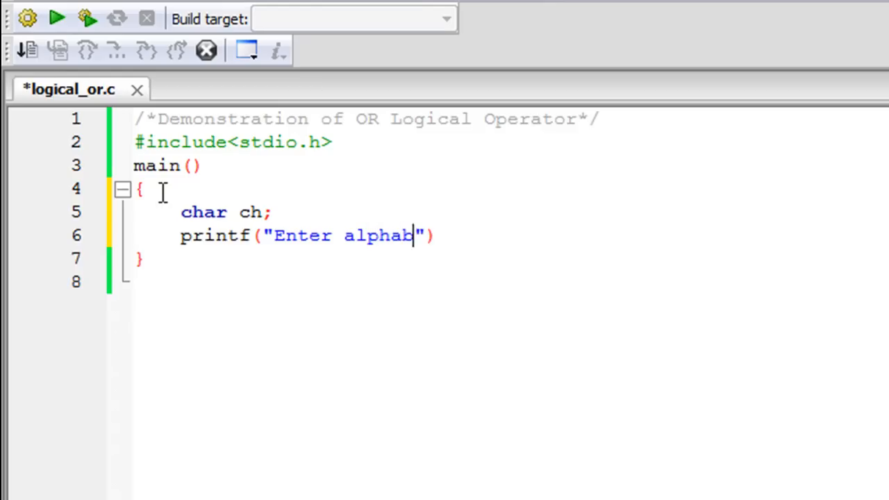
pyautogui.write('et')
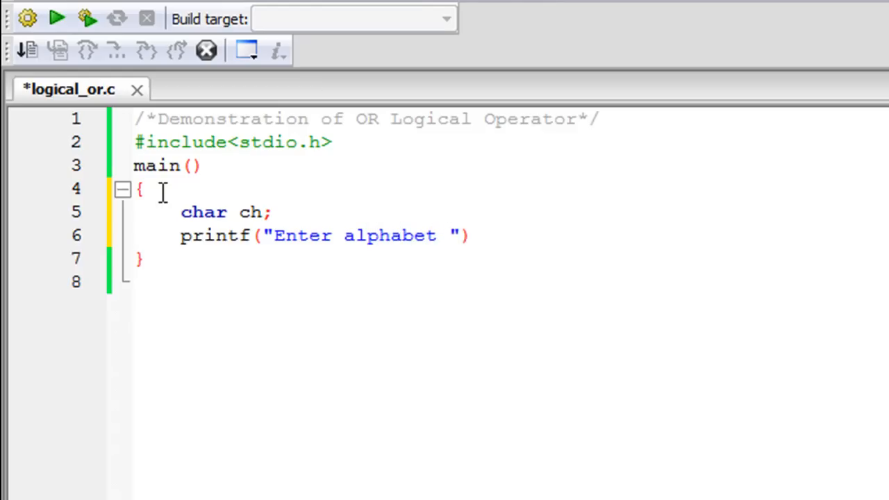
pyautogui.write("'a':")
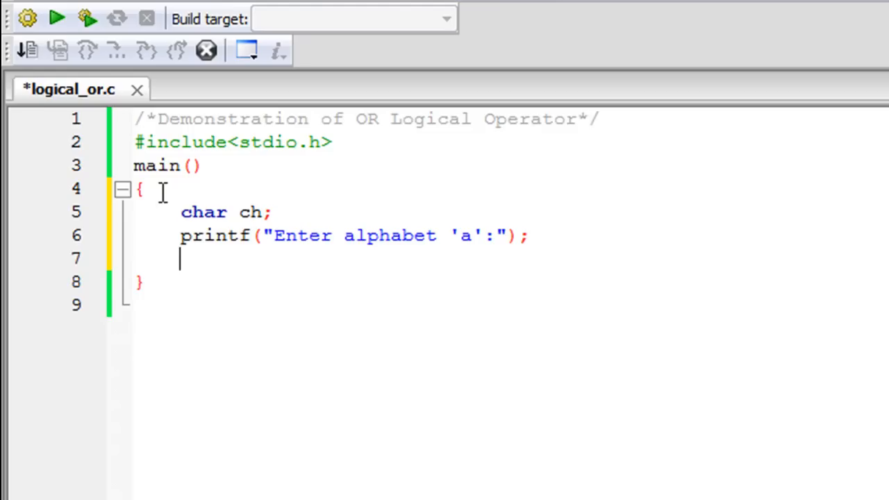
# - Read one character into ch with scanf("%c", &ch);
pyautogui.write('sc')
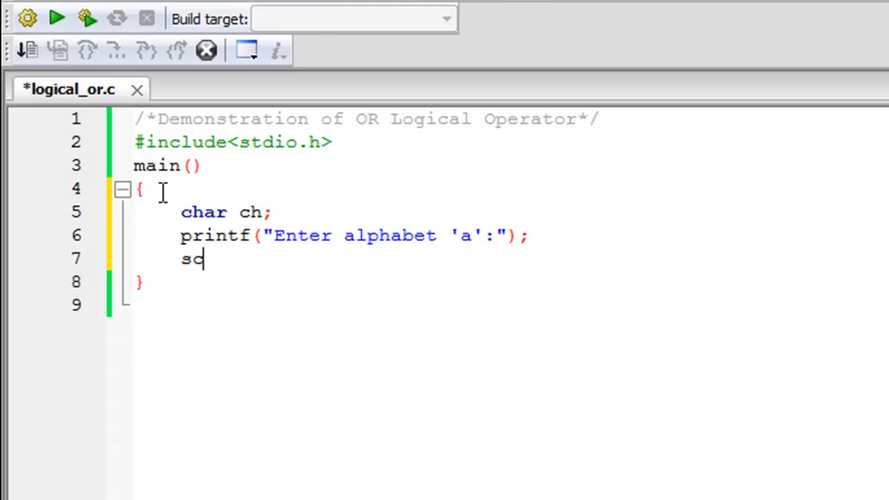
pyautogui.write('anf(')
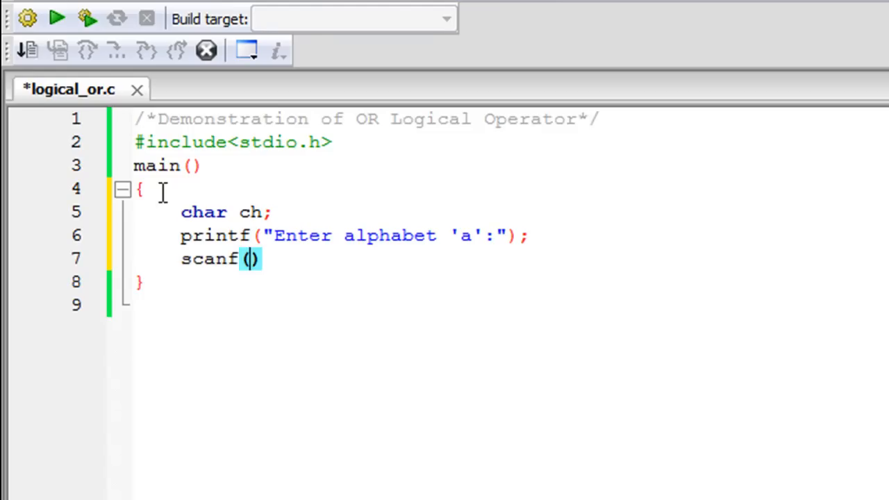
pyautogui.write('"')
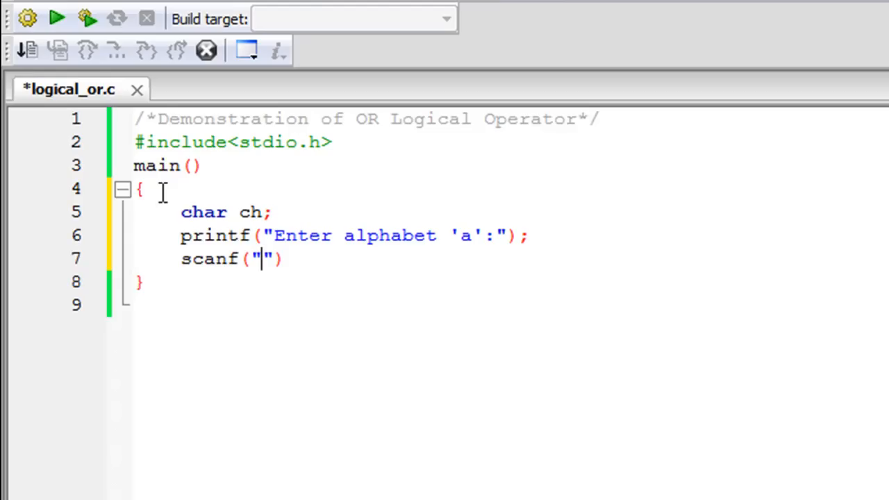
pyautogui.write('%c')
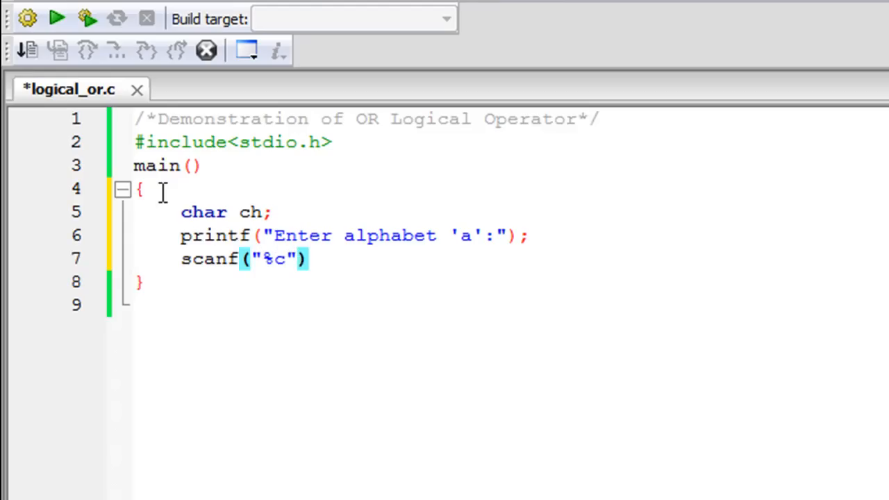
pyautogui.write(',')
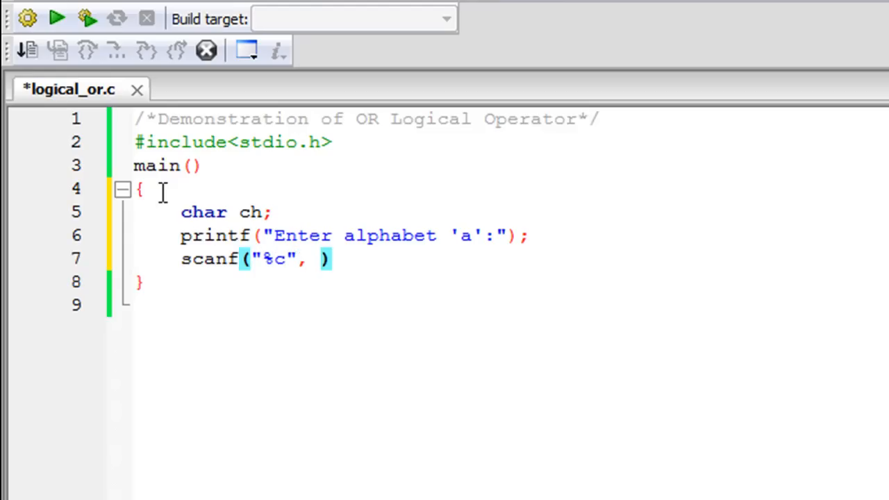
pyautogui.write('&')
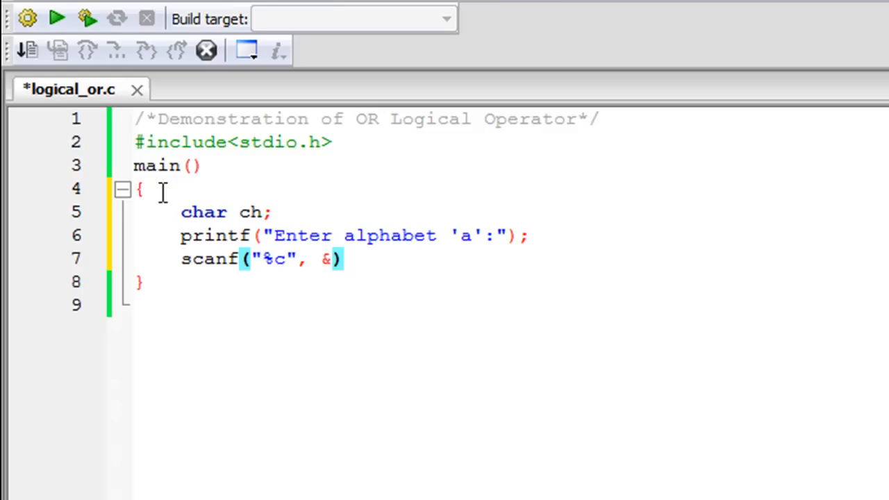
pyautogui.write('ch')
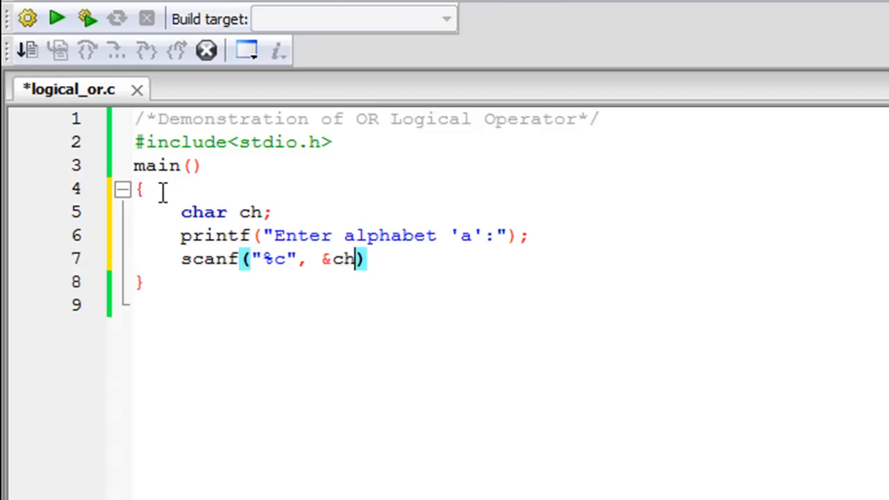
pyautogui.write(';')
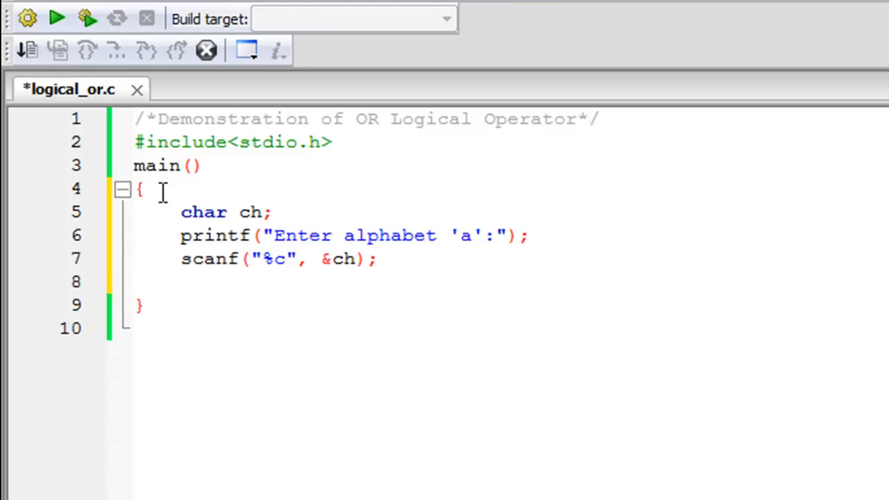
# - Write if((ch=='a')(ch=='A')) on line 8 with both comparisons
pyautogui.write('if()')
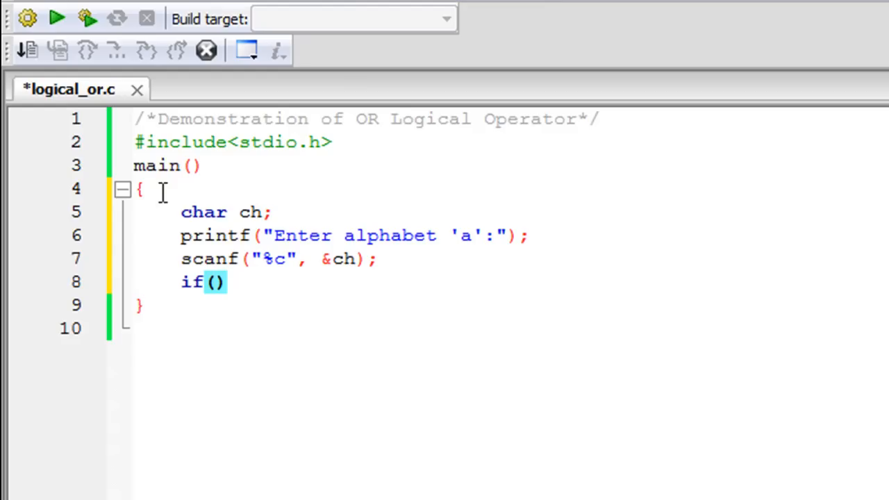
pyautogui.write('()')
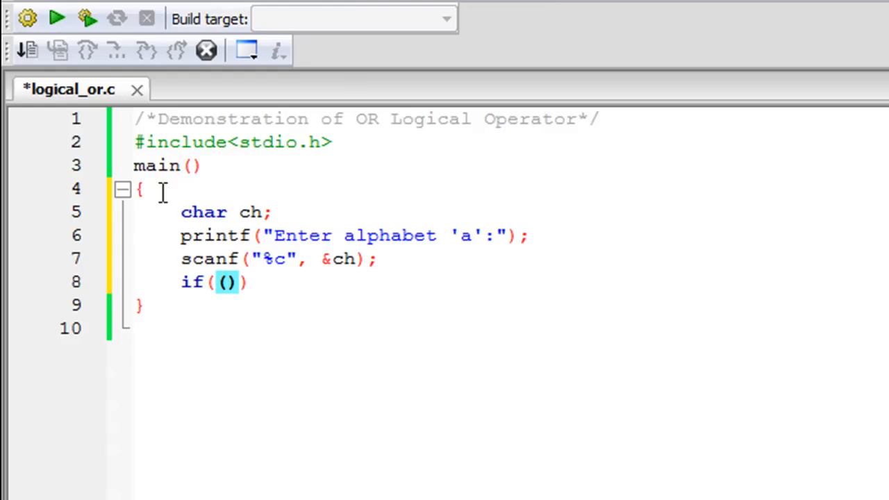
pyautogui.write("ch'")
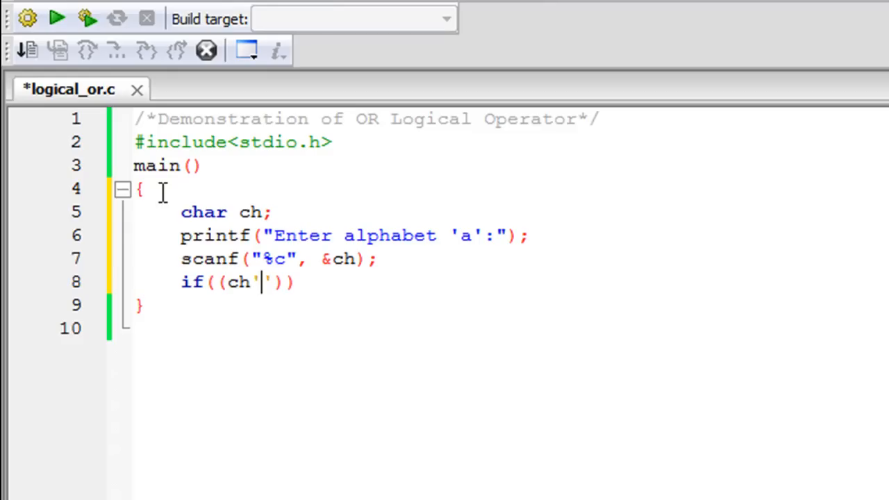
pyautogui.write('=')
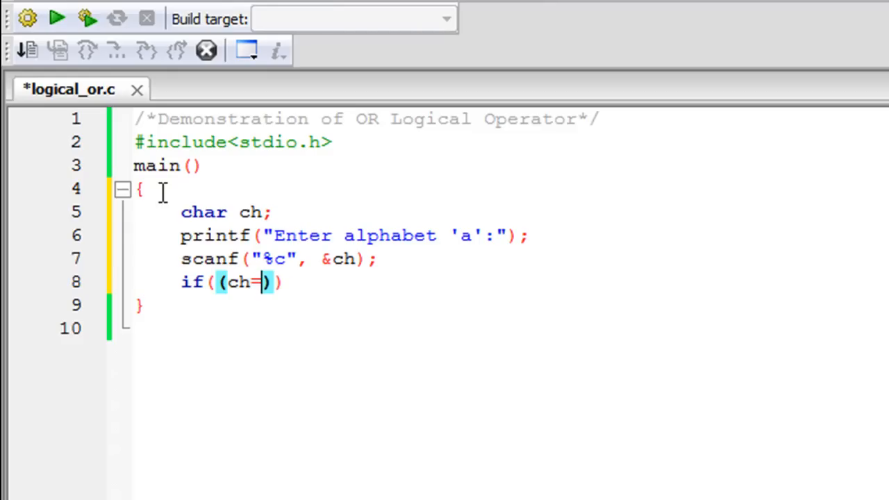
pyautogui.write("='a'")
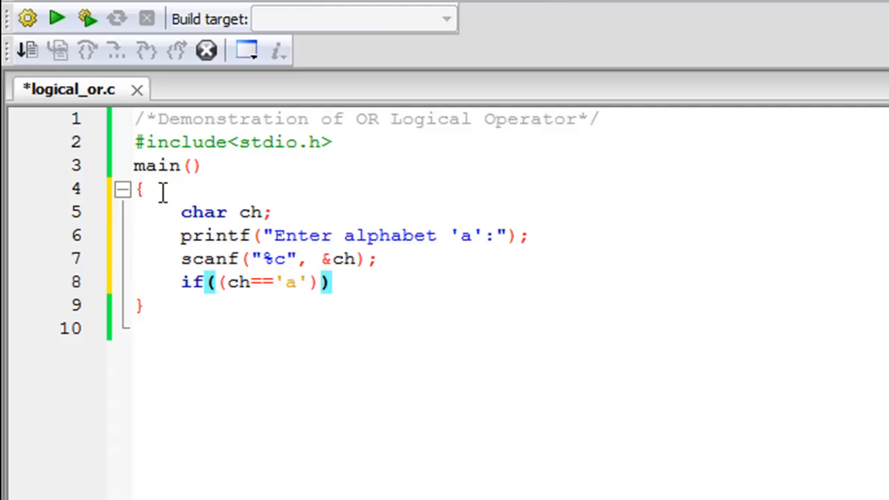
pyautogui.write("(ch='")
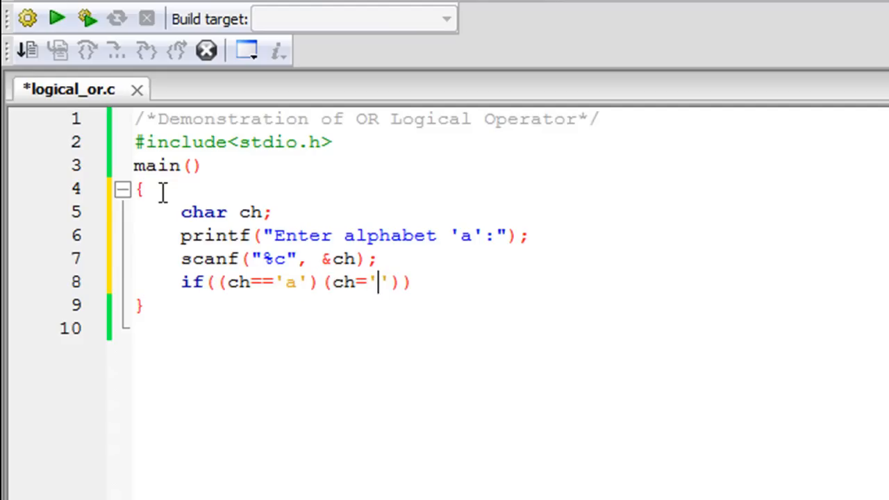
pyautogui.write('=A')
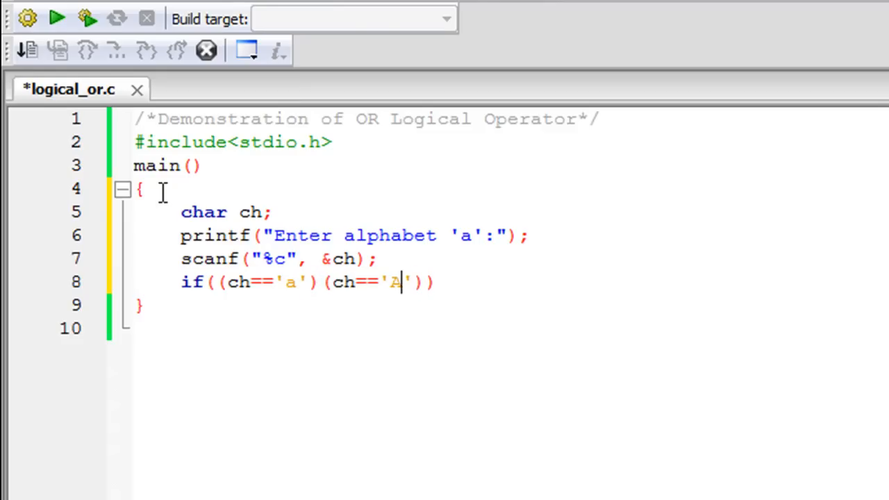
pyautogui.write("'")
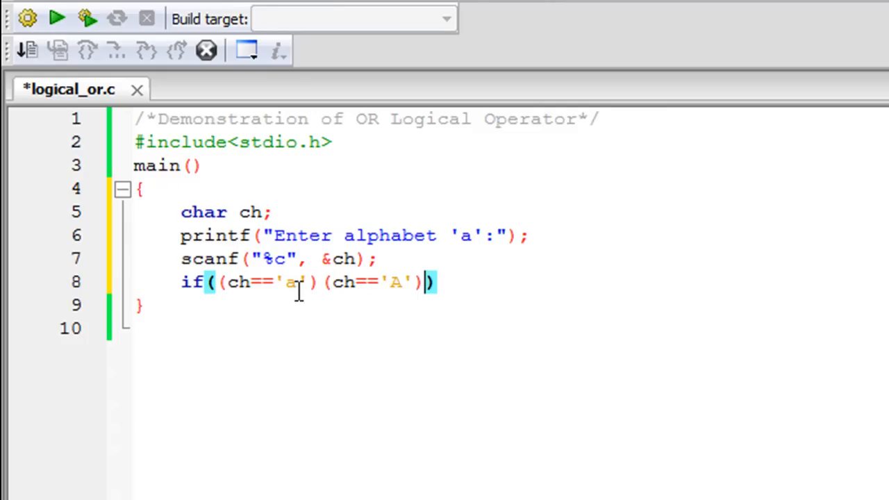
pyautogui.moveTo(300, 302)
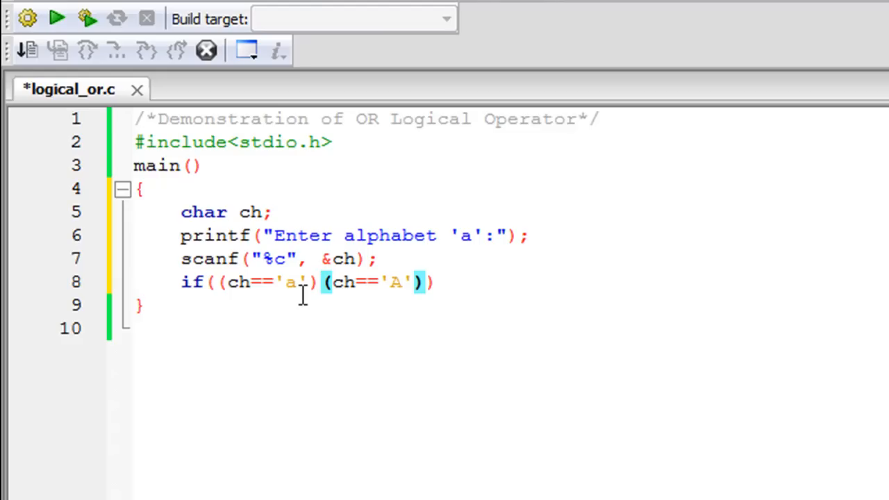
# - Insert the || operator between the two comparisons to form (ch=='a')||(ch=='A')
pyautogui.click(319, 281)
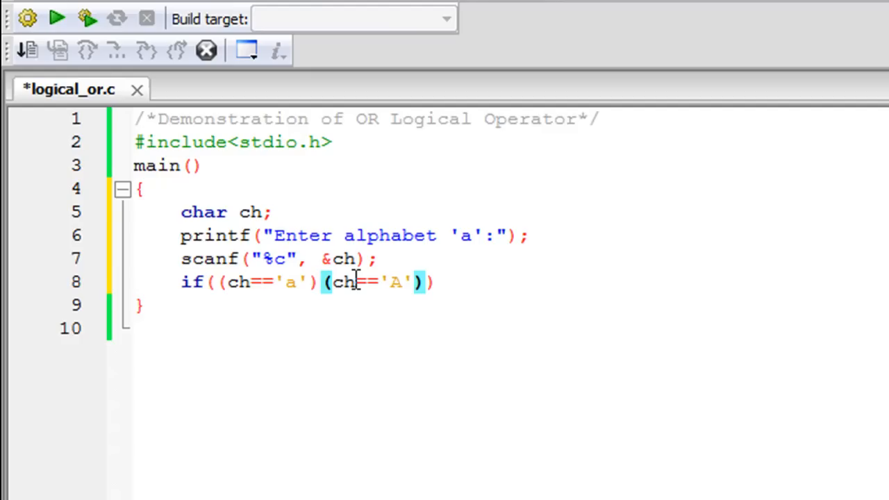
pyautogui.write('||')
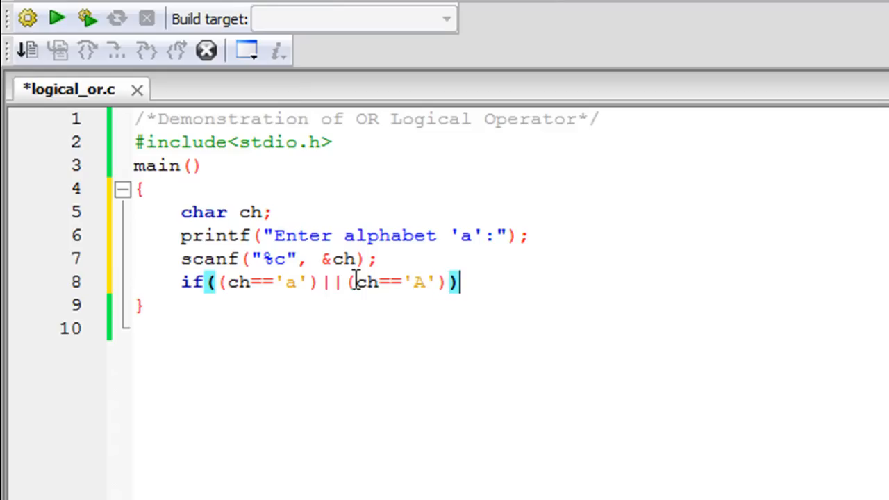
# - Add the if body printing "Good Job!" with printf
pyautogui.press('enter')
pyautogui.write('pri')
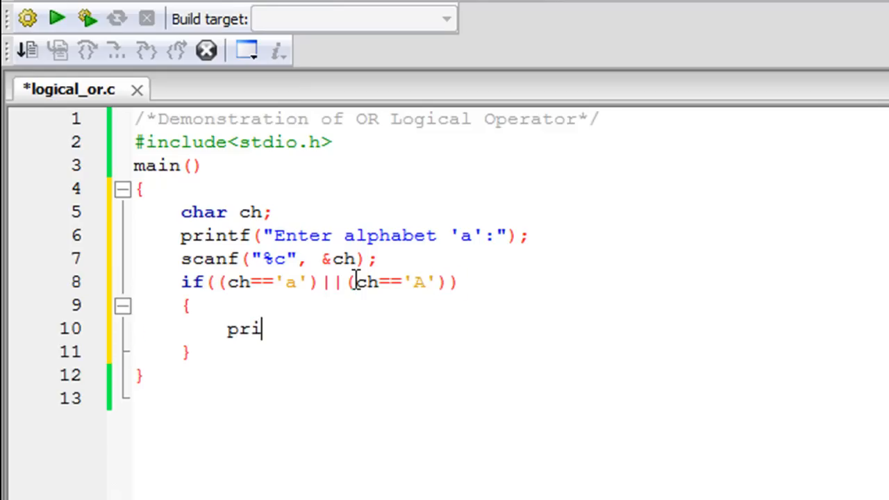
pyautogui.write('ntf()')
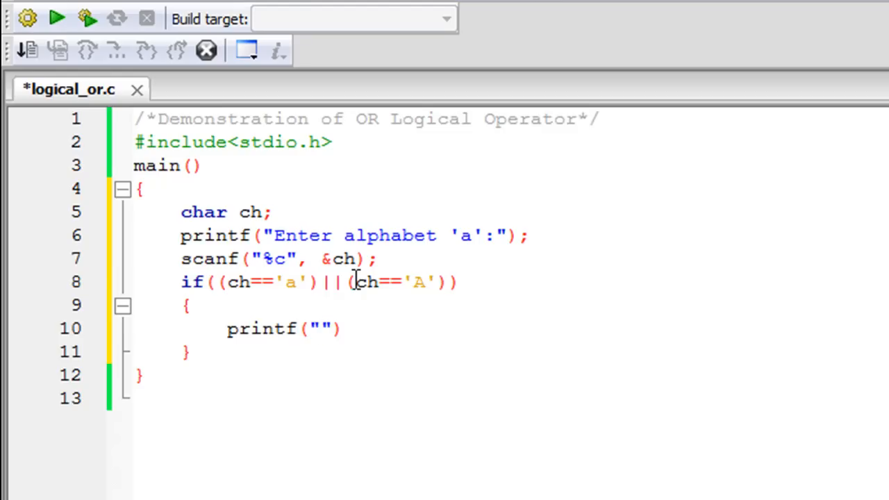
pyautogui.write('Good')
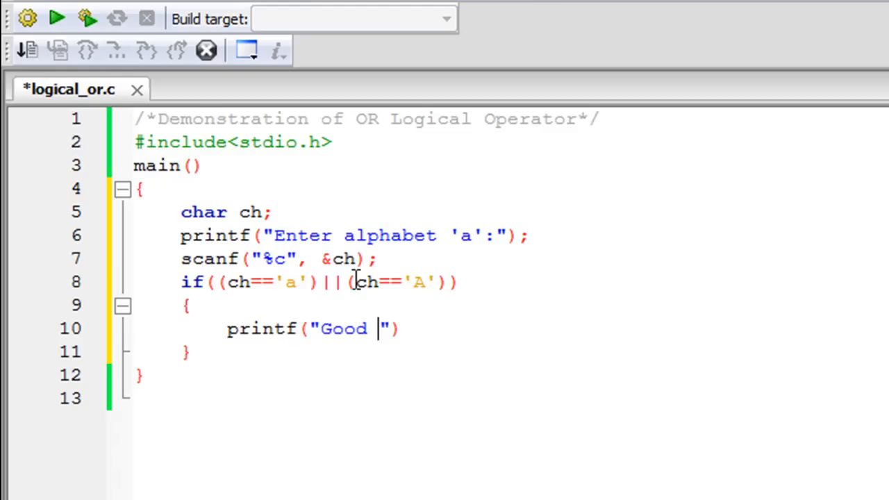
pyautogui.write('Job!')
pyautogui.write('e')
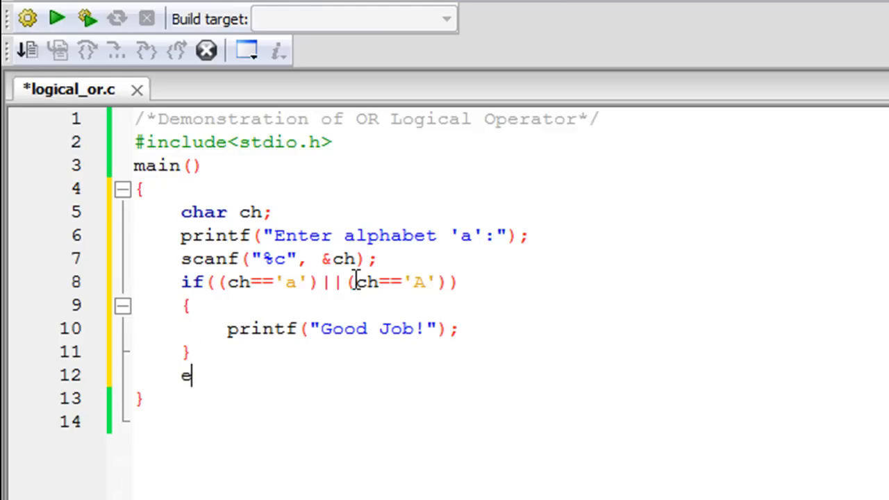
# - Add an else branch printing "Incorrect input." and save the file
pyautogui.write('lse')
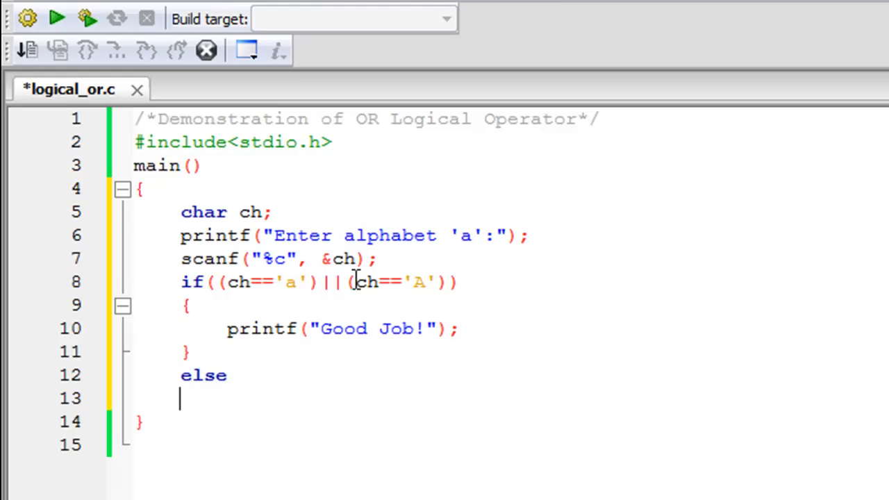
pyautogui.write('pri')
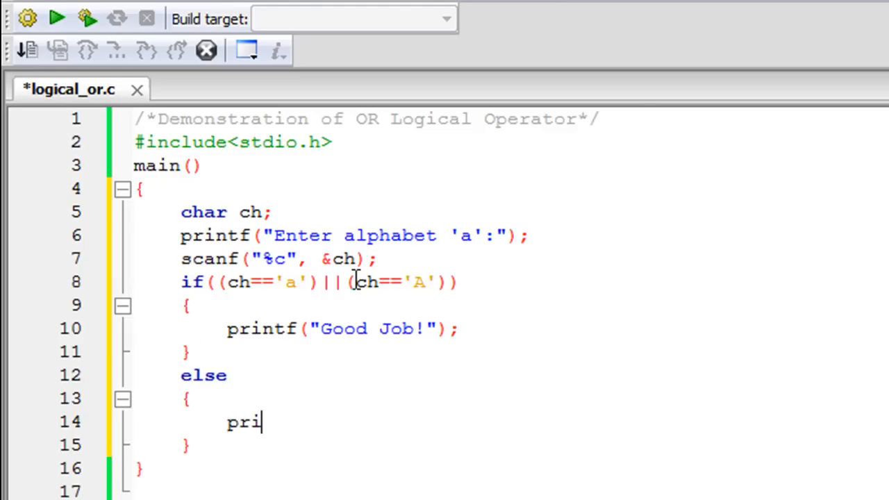
pyautogui.write('ntf()')
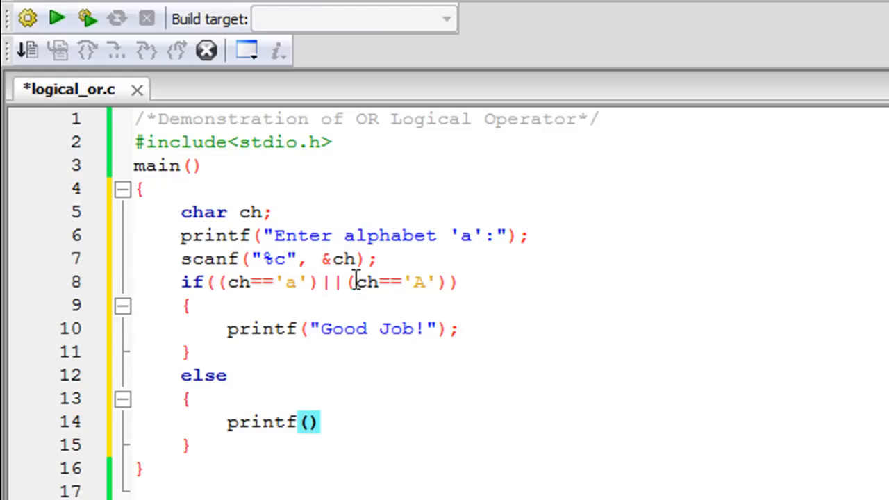
pyautogui.write('Incorrect inp"')
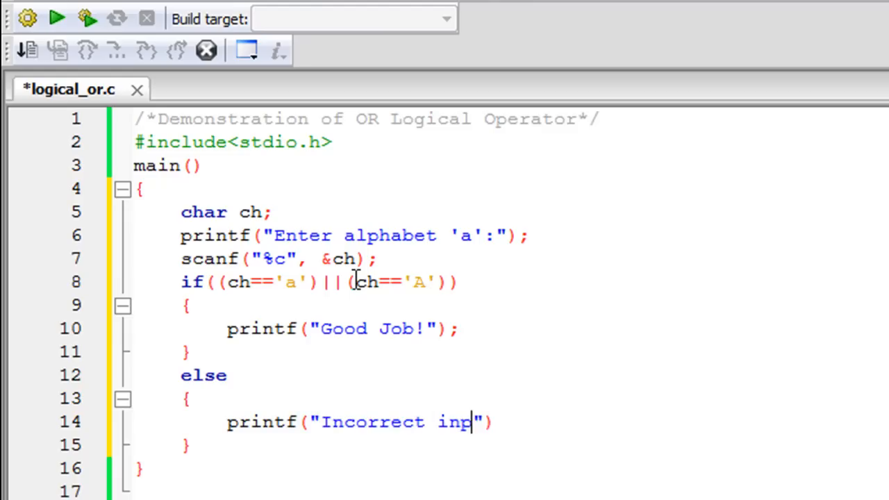
pyautogui.write('ut.')
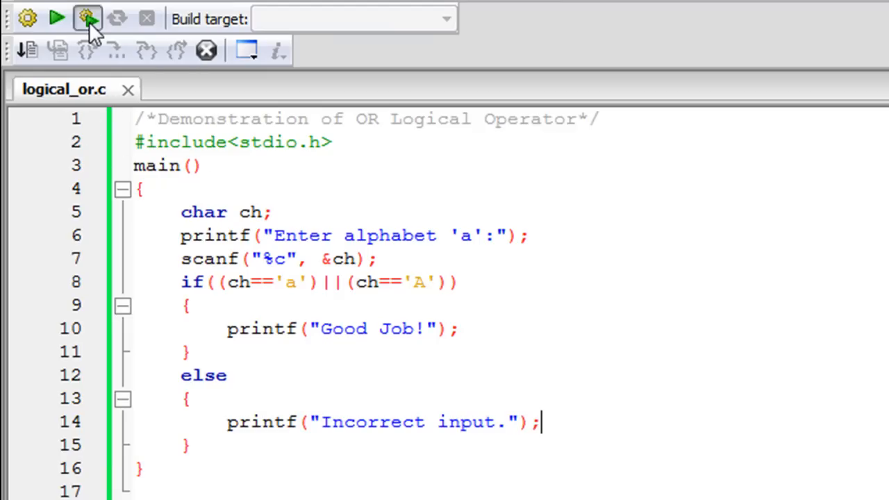
# - Build and run logical_or.c and focus the console window at its prompt
pyautogui.click(86, 18)
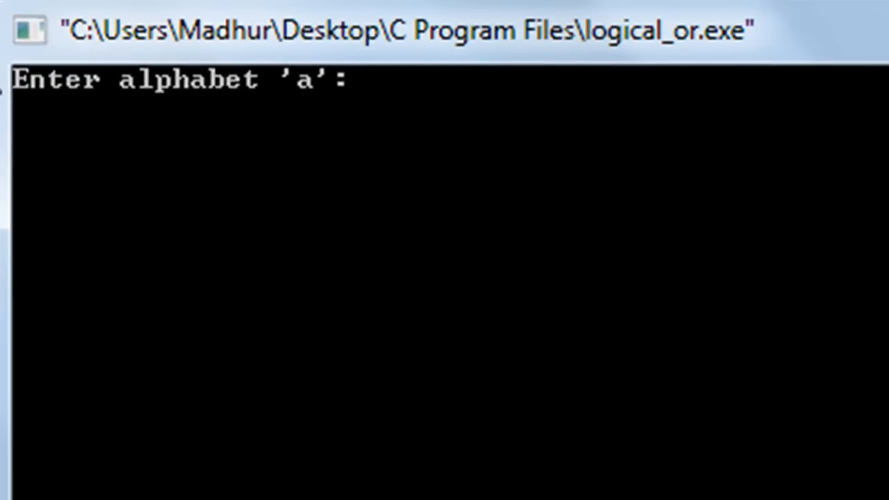
pyautogui.moveTo(230, 146)
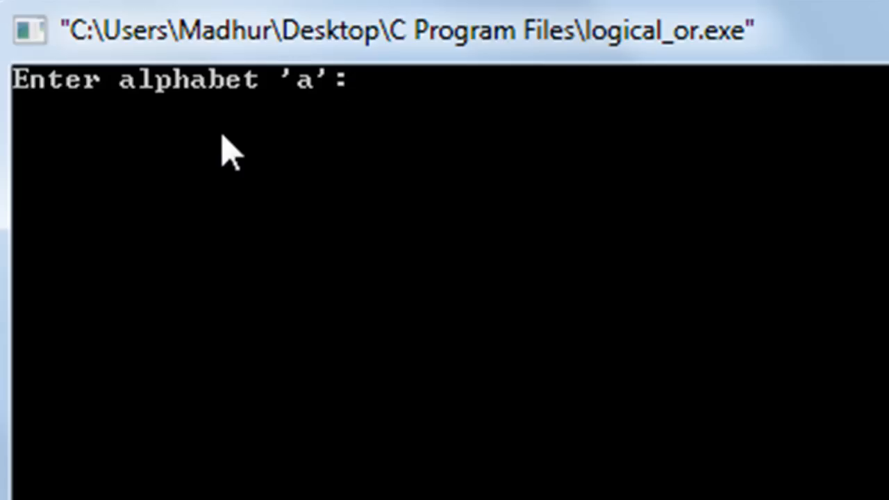
pyautogui.write('$')
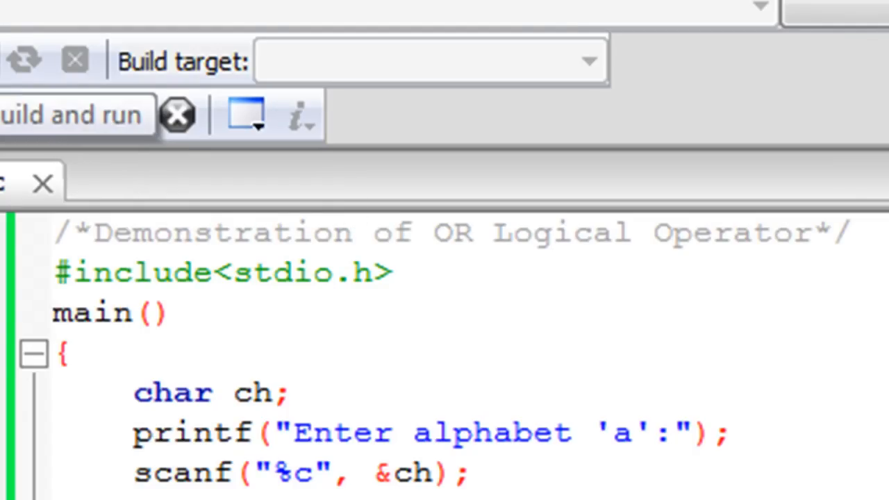
pyautogui.click(77, 113)
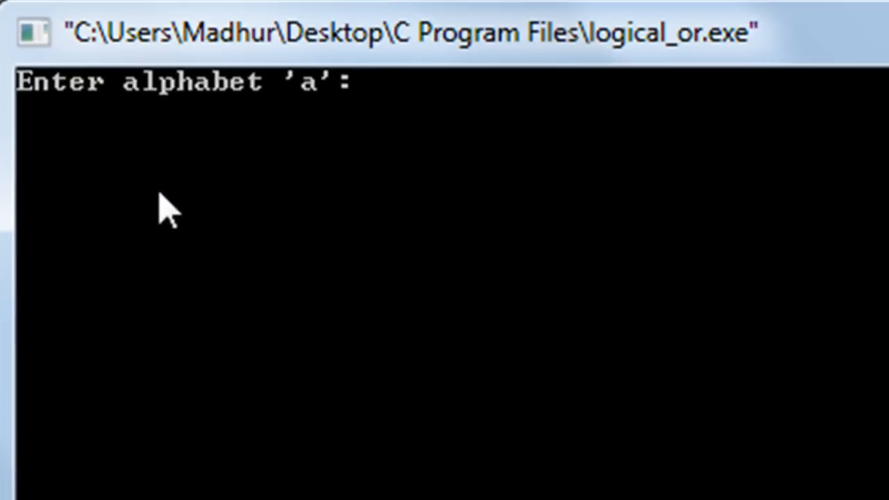
# - Answer the 'Enter alphabet' prompt with uppercase A and submit it
pyautogui.write('a')
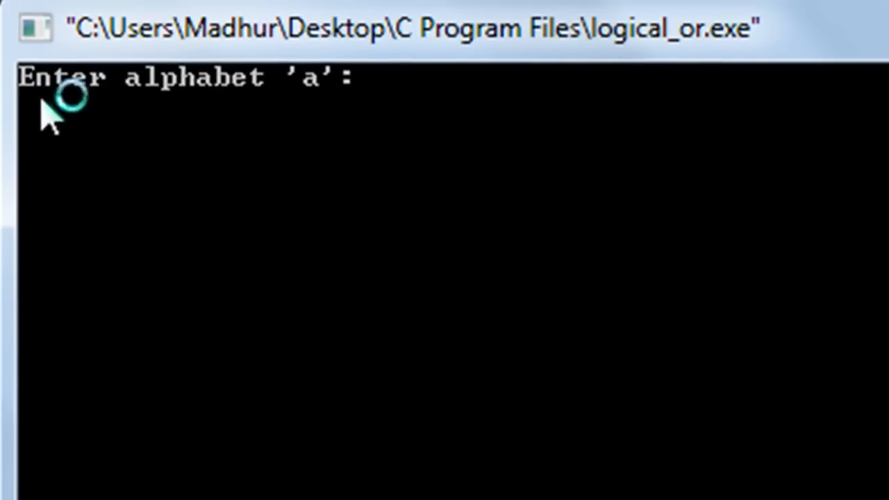
pyautogui.write('A')
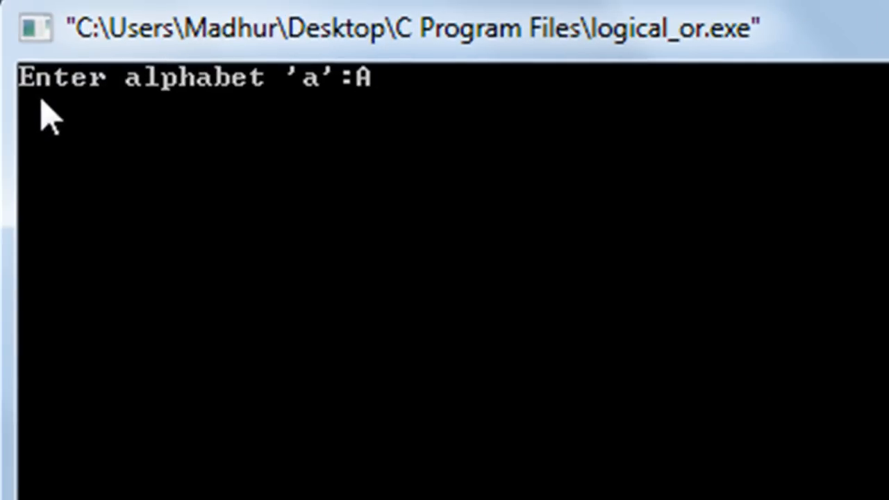
pyautogui.press('enter')
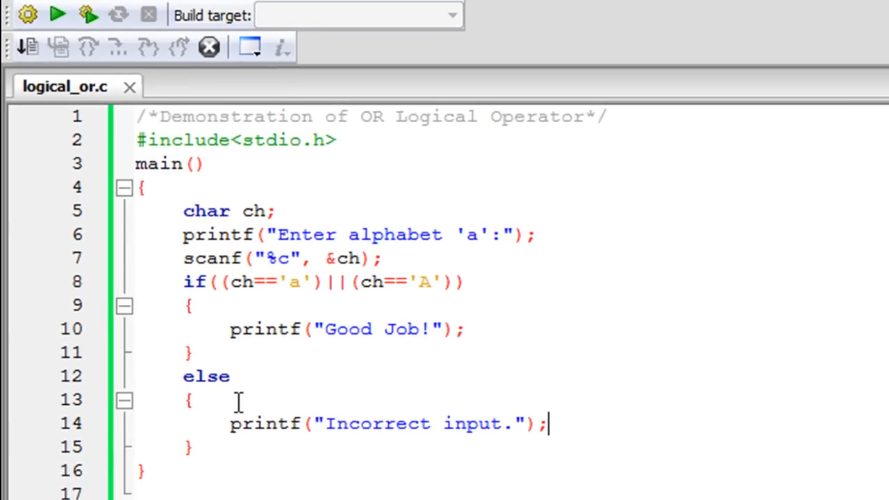
pyautogui.moveTo(264, 295)
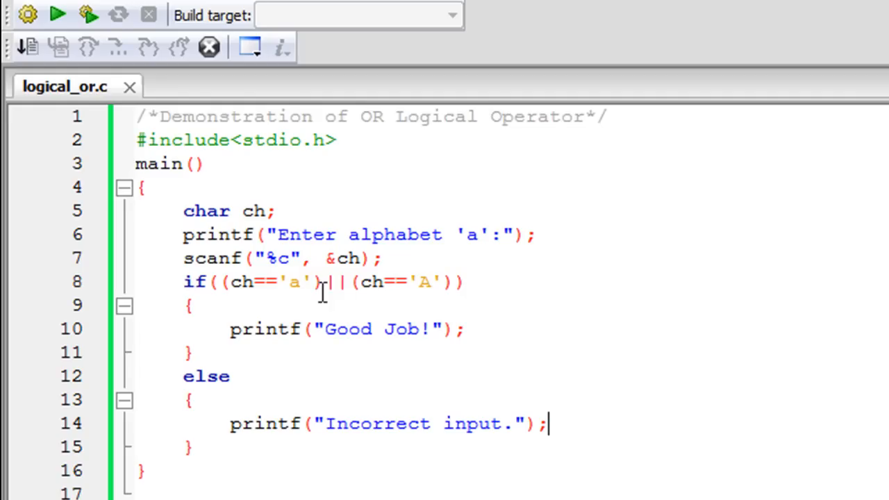
pyautogui.moveTo(241, 312)
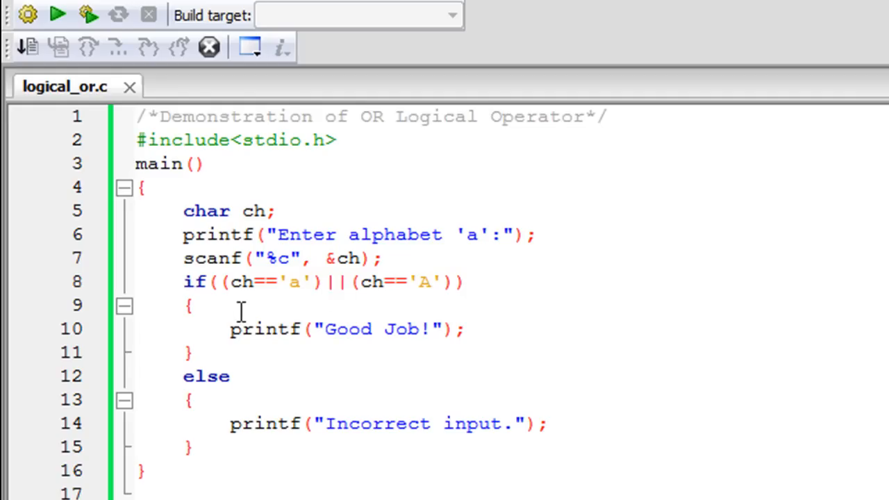
pyautogui.moveTo(305, 280)
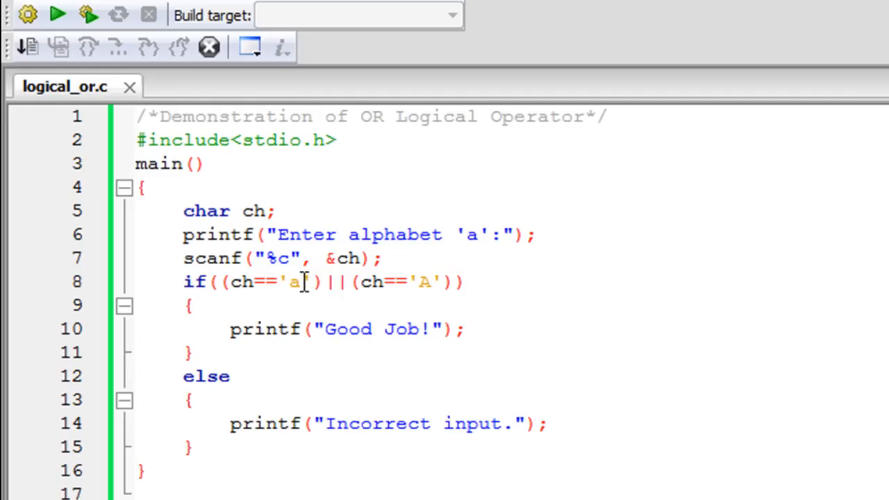
pyautogui.moveTo(340, 286)
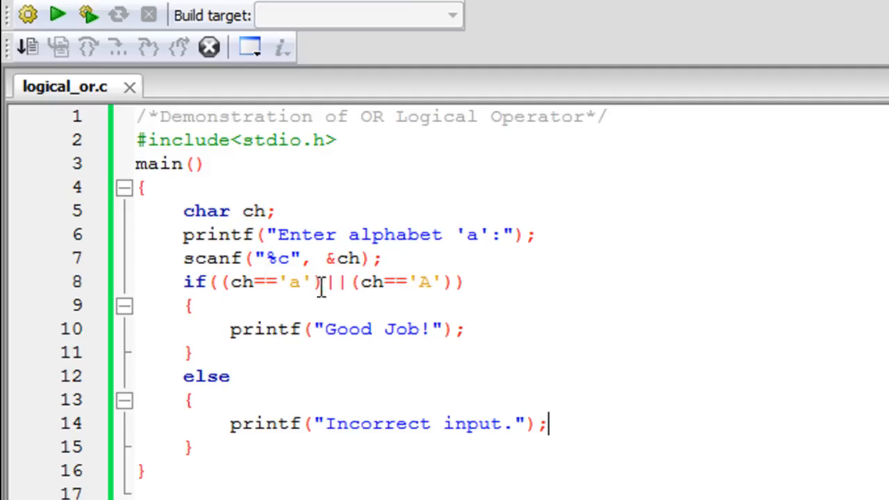
pyautogui.moveTo(368, 269)
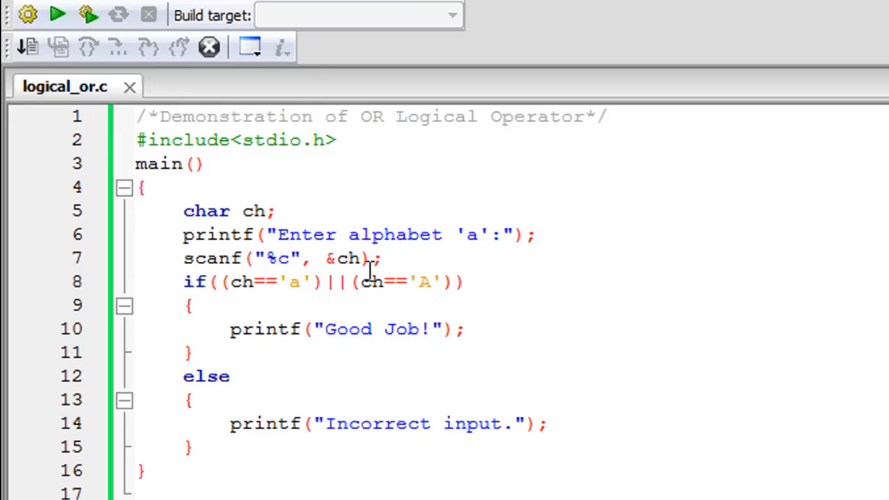
pyautogui.click(547, 423)
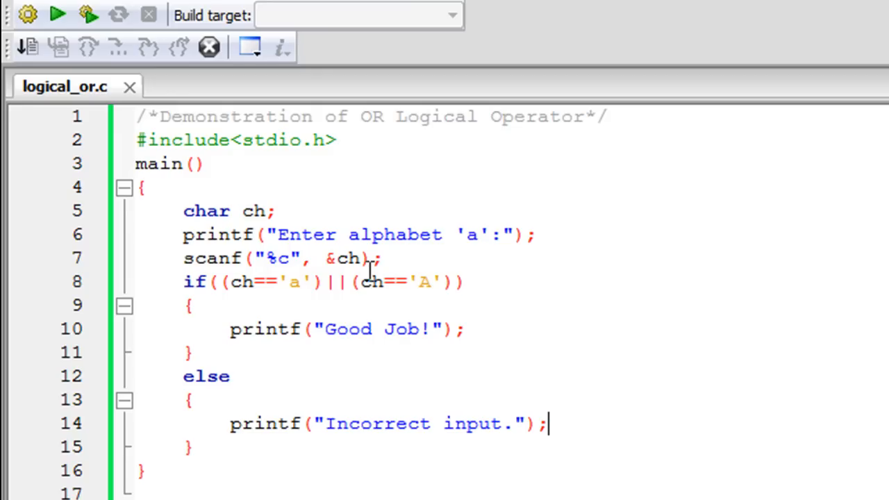